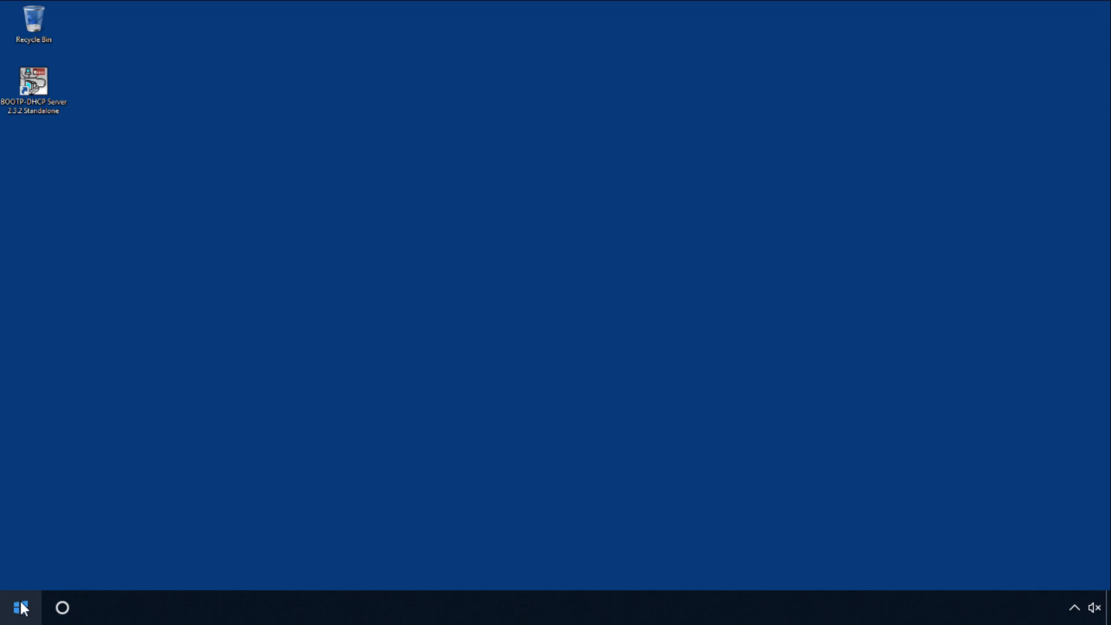
# Reach the Network & Internet status page from the Windows Settings home
pyautogui.click(19, 607)
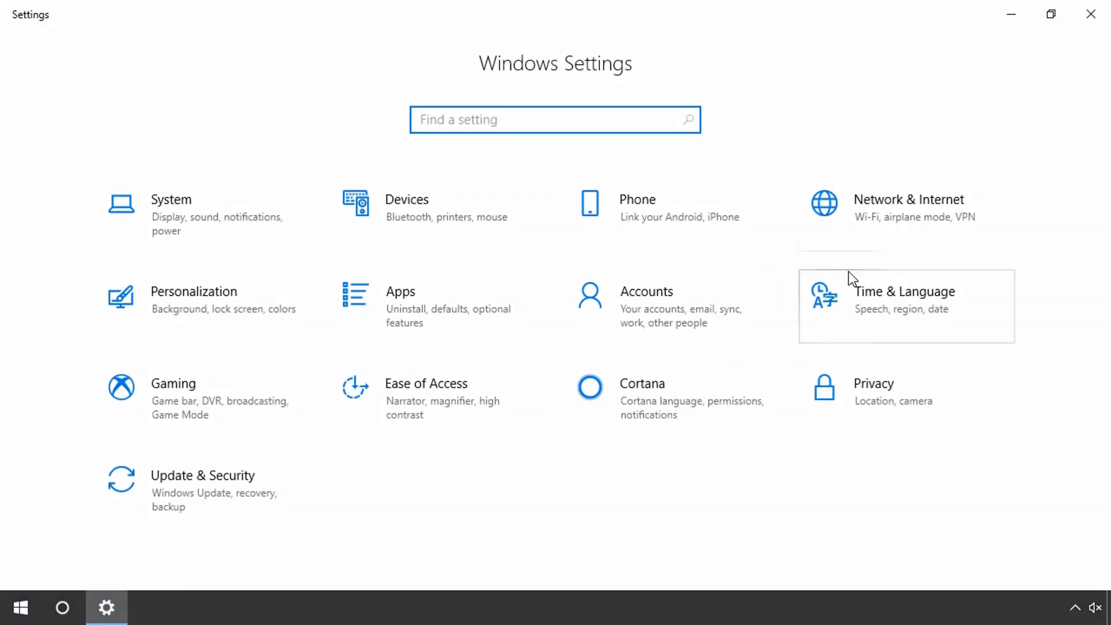
pyautogui.moveTo(880, 242)
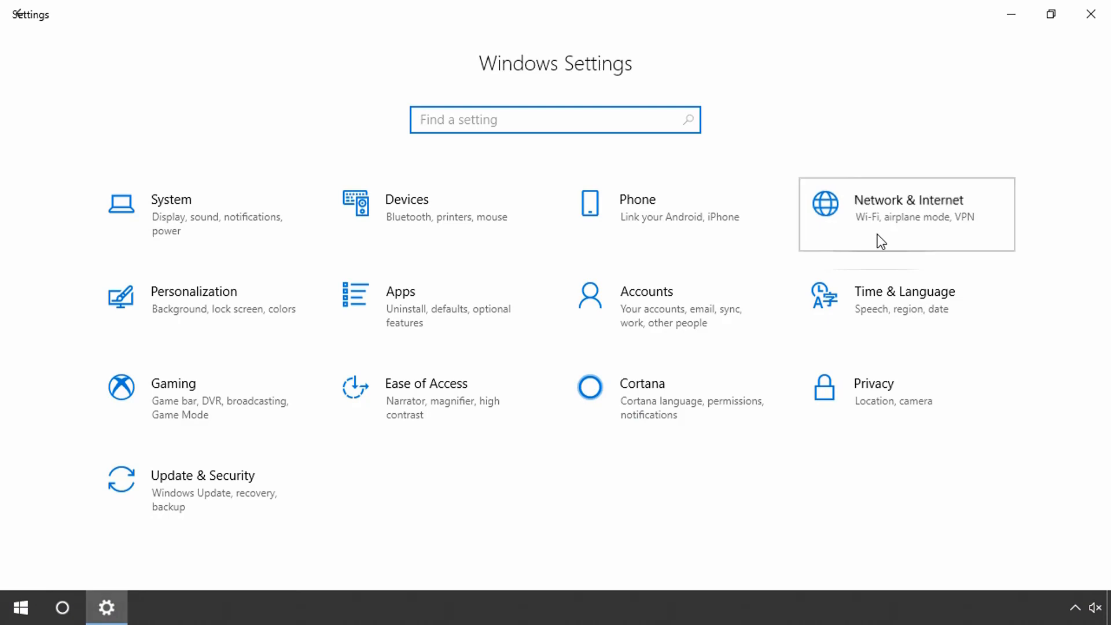
pyautogui.click(904, 214)
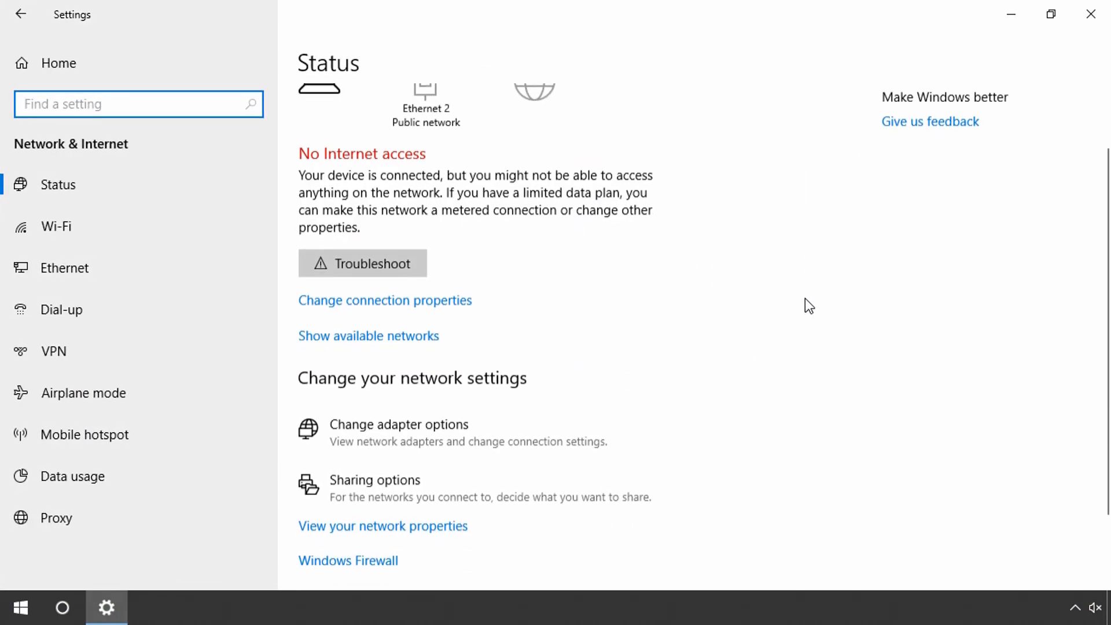
pyautogui.scroll(-3)
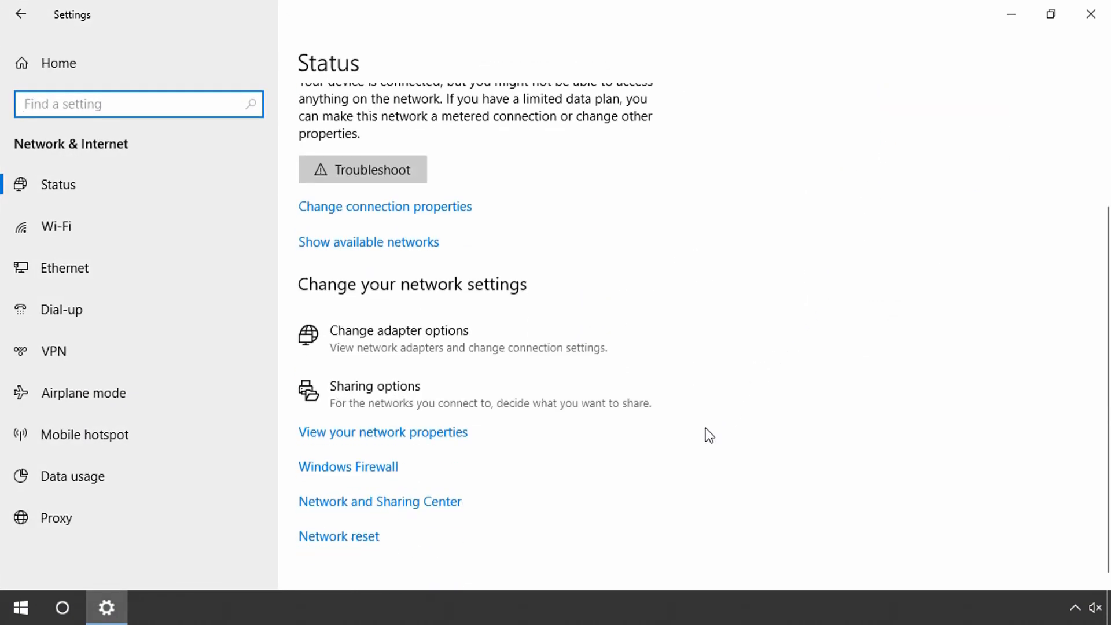
pyautogui.moveTo(436, 512)
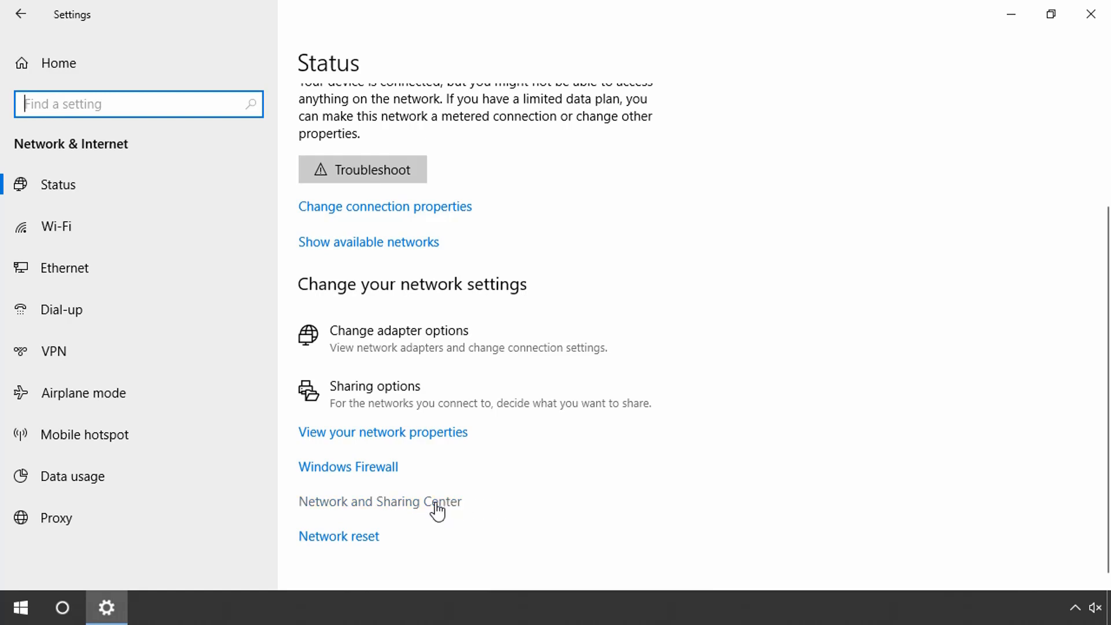
# Via Network and Sharing Center, reach Ethernet 2 Properties with Internet Protocol Version 4 selected
pyautogui.click(379, 501)
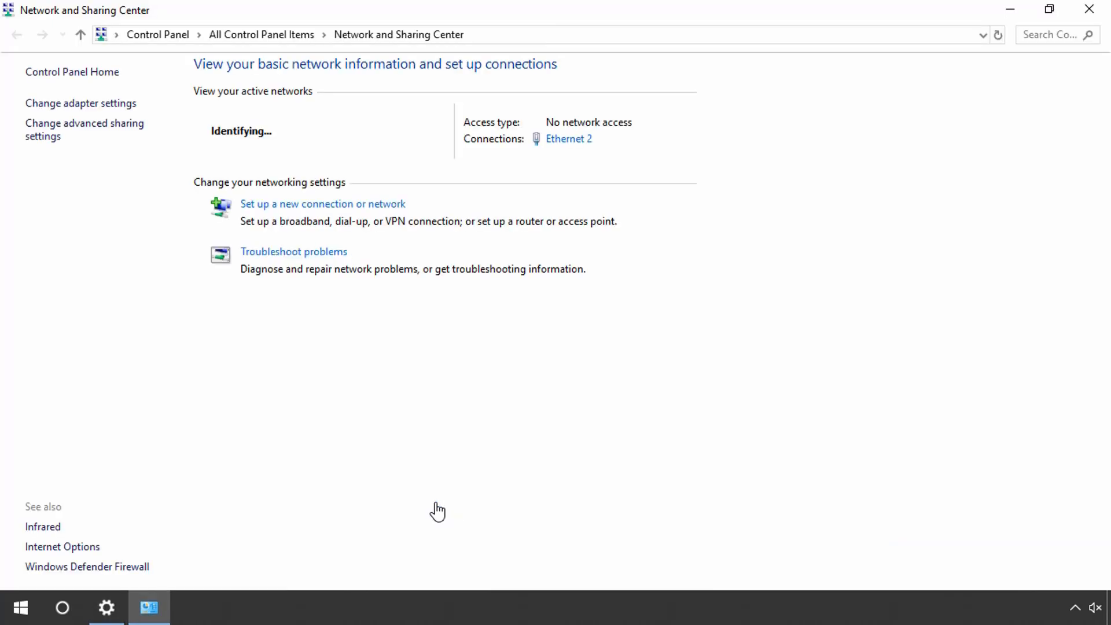
pyautogui.moveTo(494, 306)
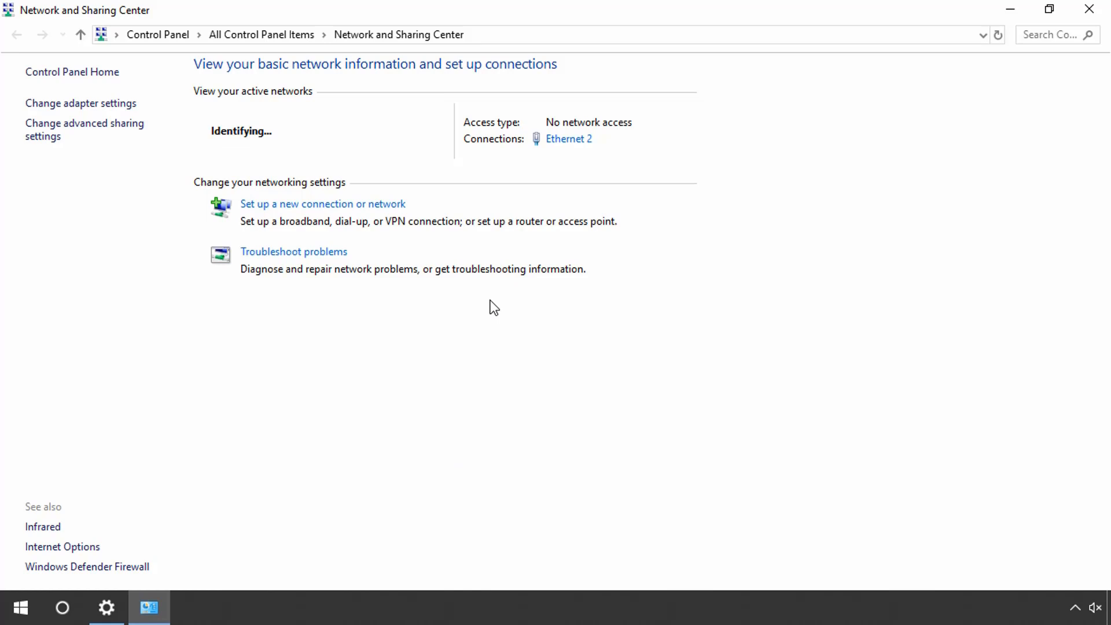
pyautogui.moveTo(569, 139)
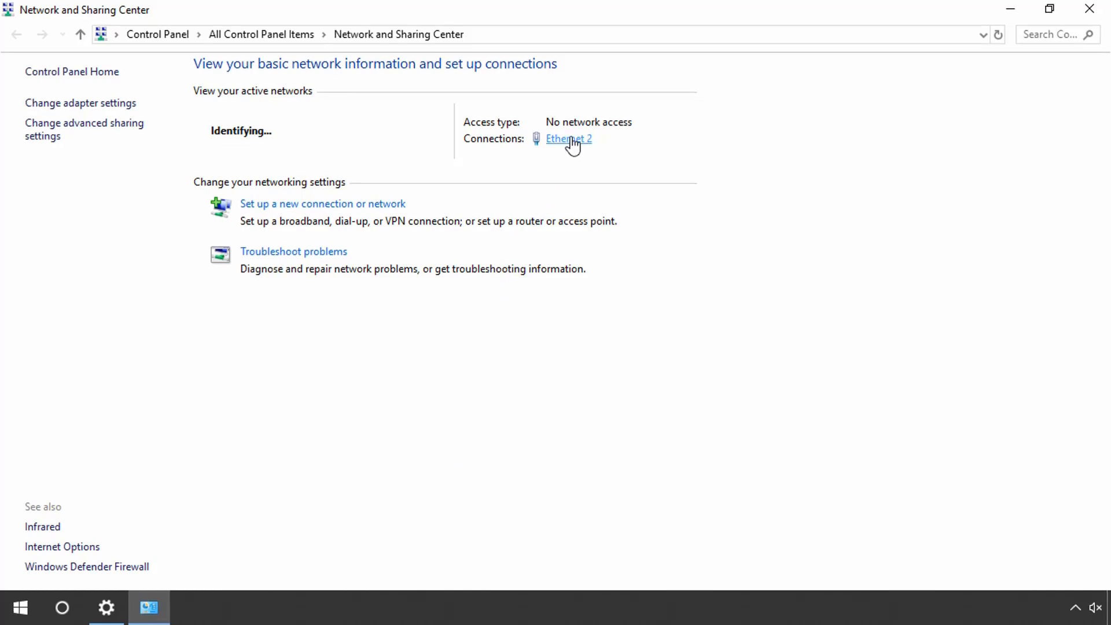
pyautogui.click(567, 138)
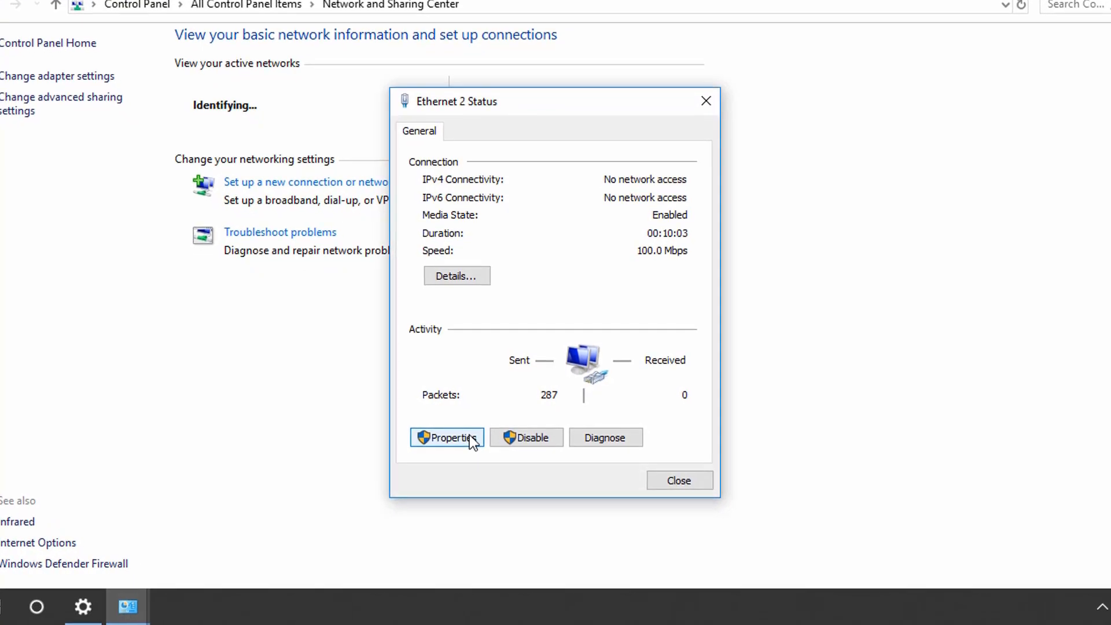
pyautogui.click(446, 437)
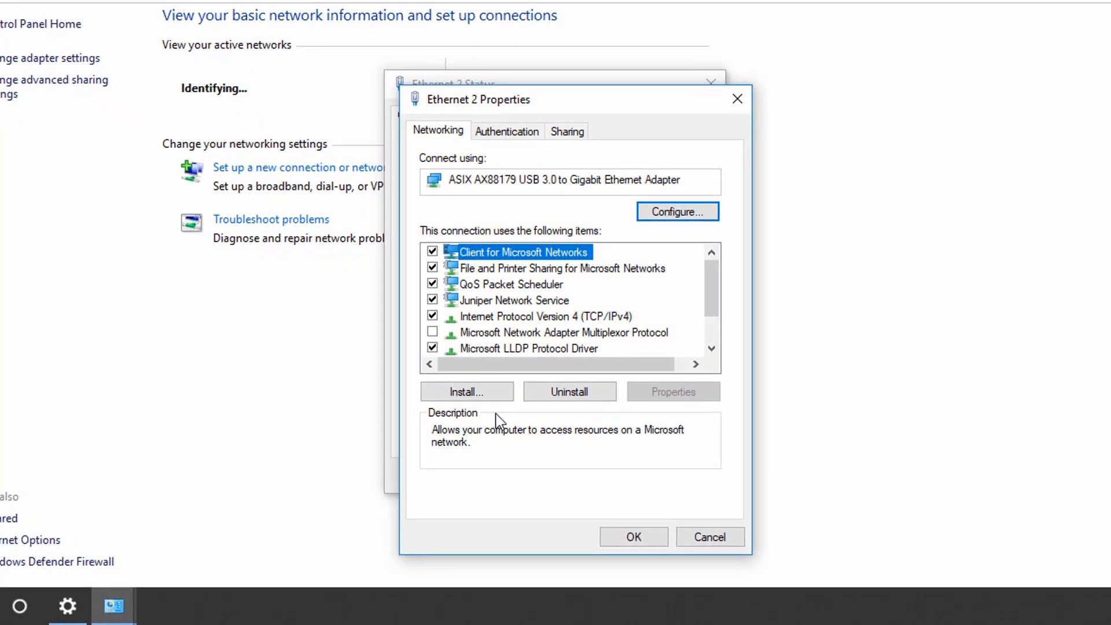
pyautogui.click(523, 315)
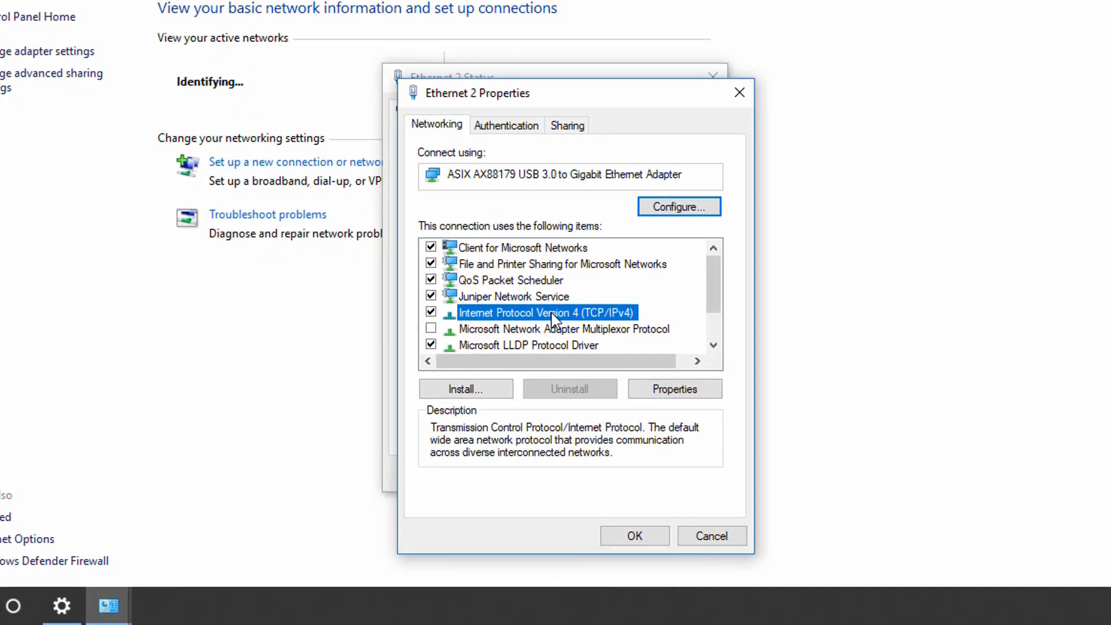
pyautogui.moveTo(629, 384)
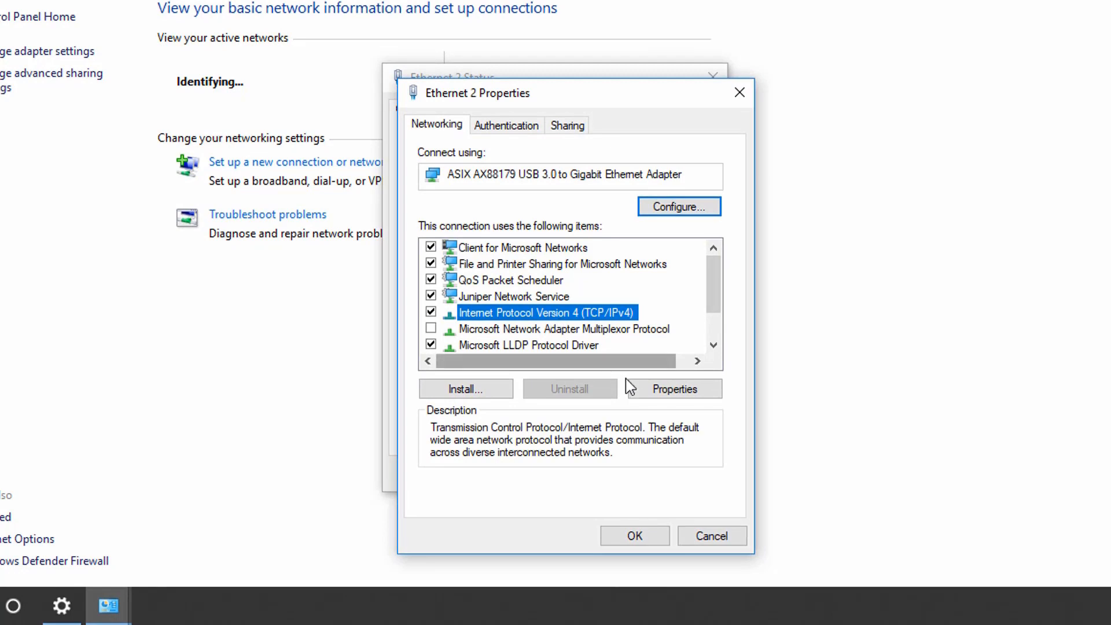
# Assign Ethernet 2 the manual IPv4 address 192.168.0.2 with mask 255.255.255.0 and confirm
pyautogui.click(671, 389)
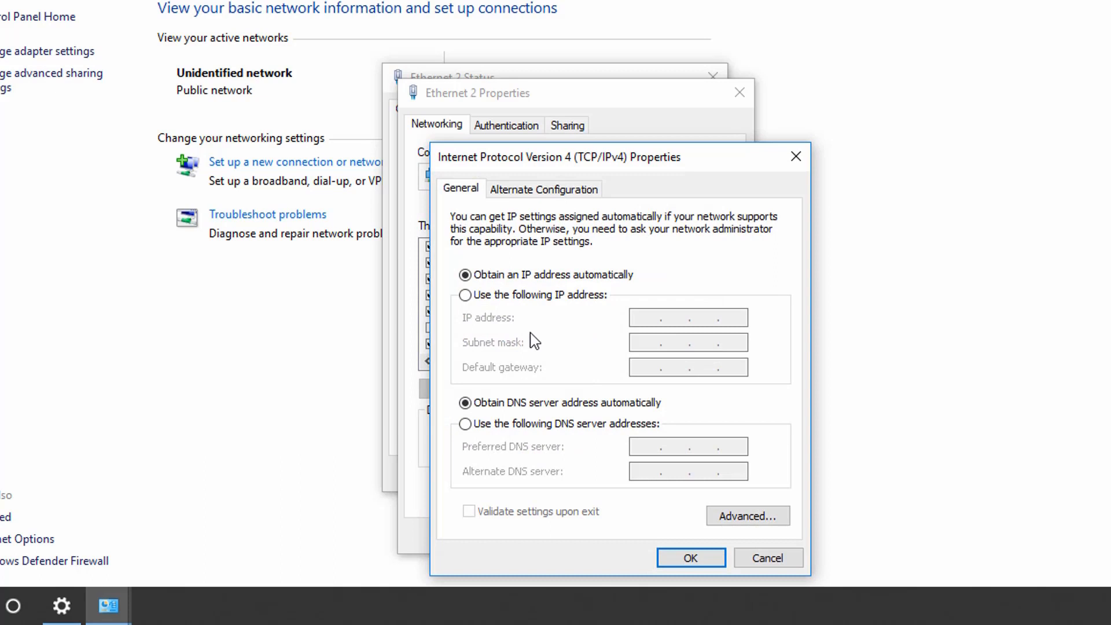
pyautogui.click(465, 295)
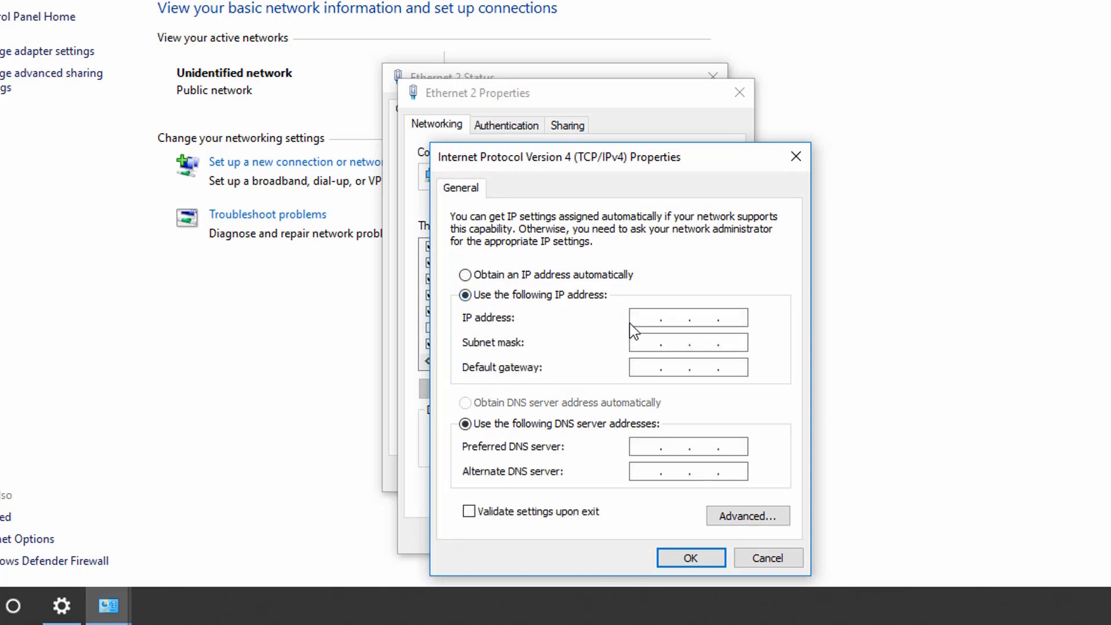
pyautogui.click(661, 317)
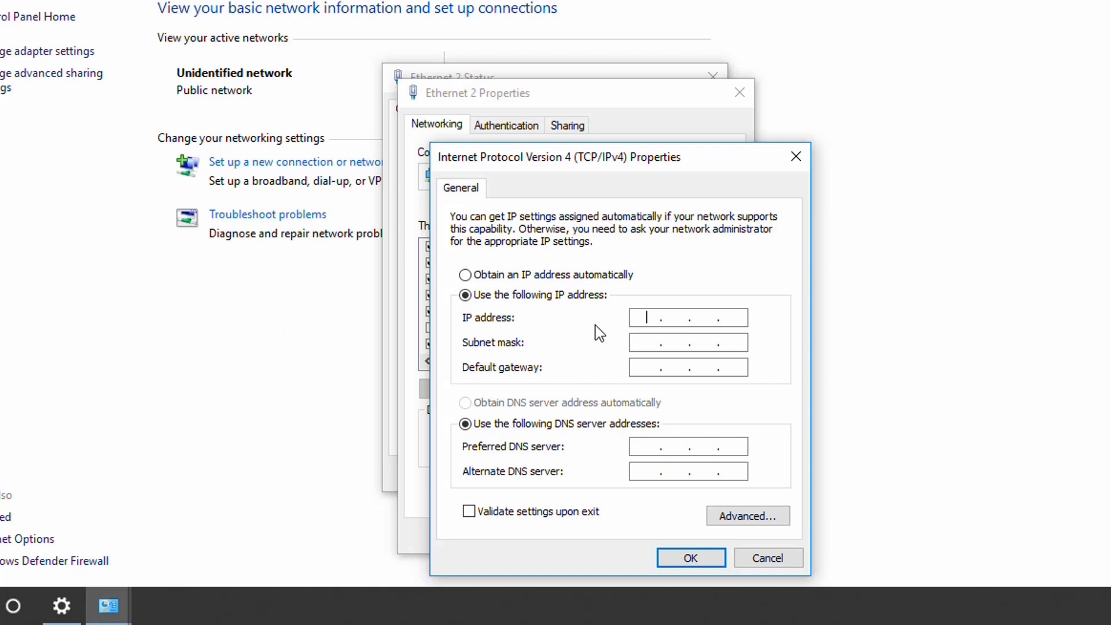
pyautogui.write('192')
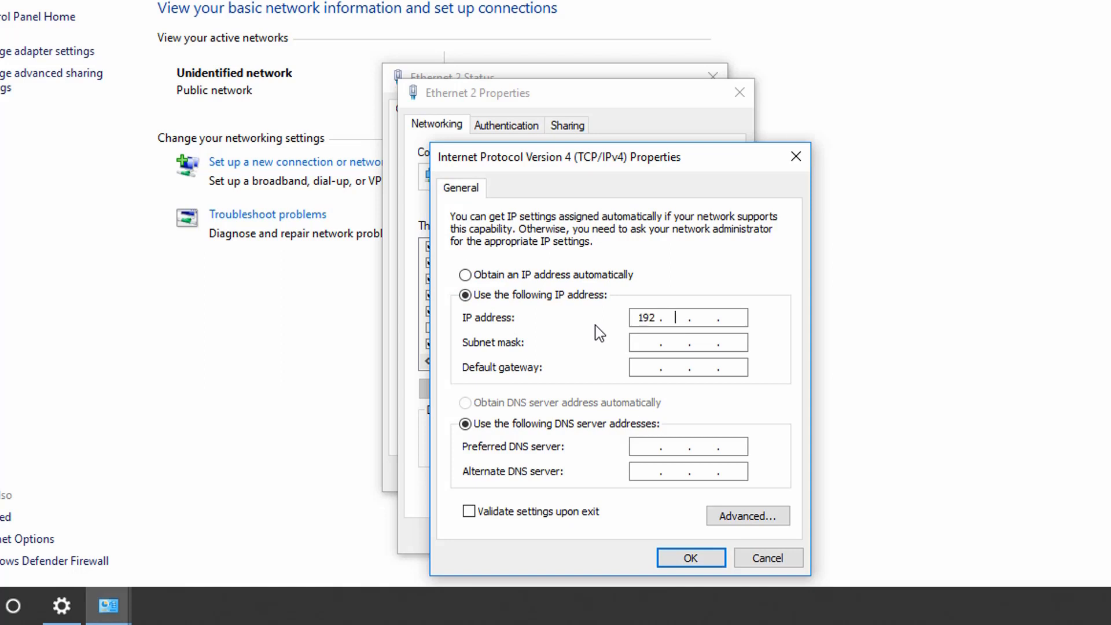
pyautogui.write('168')
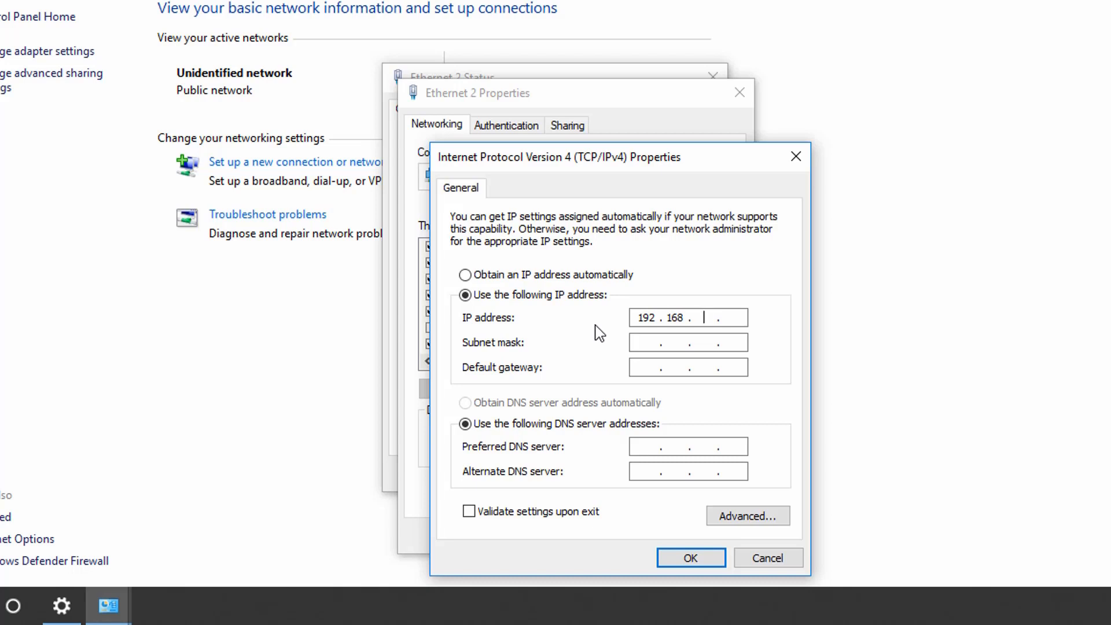
pyautogui.write('0.2')
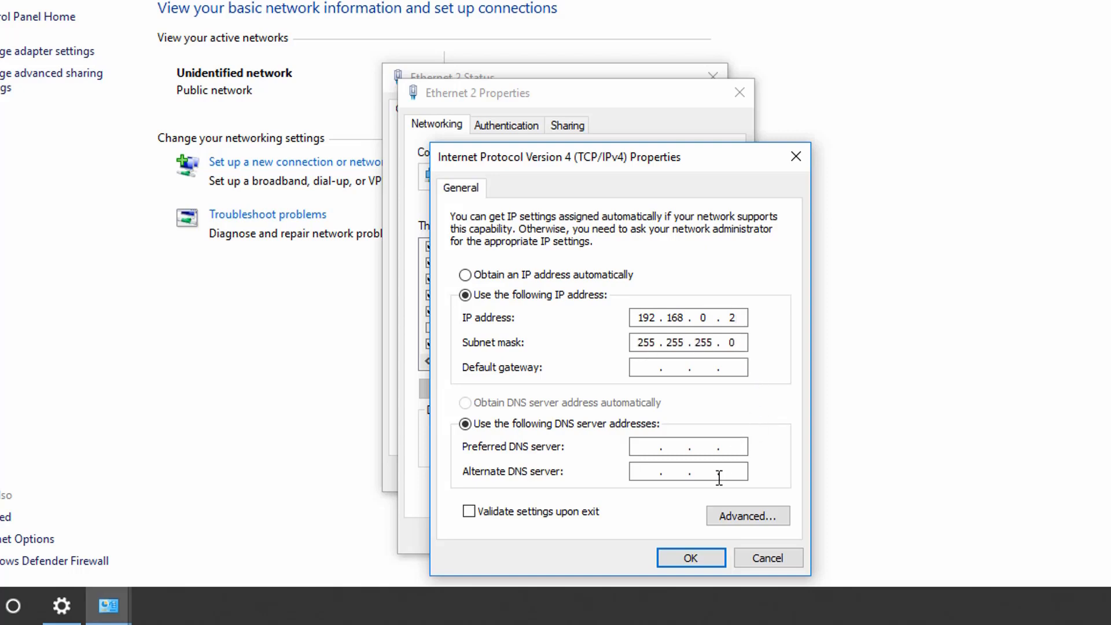
pyautogui.click(688, 558)
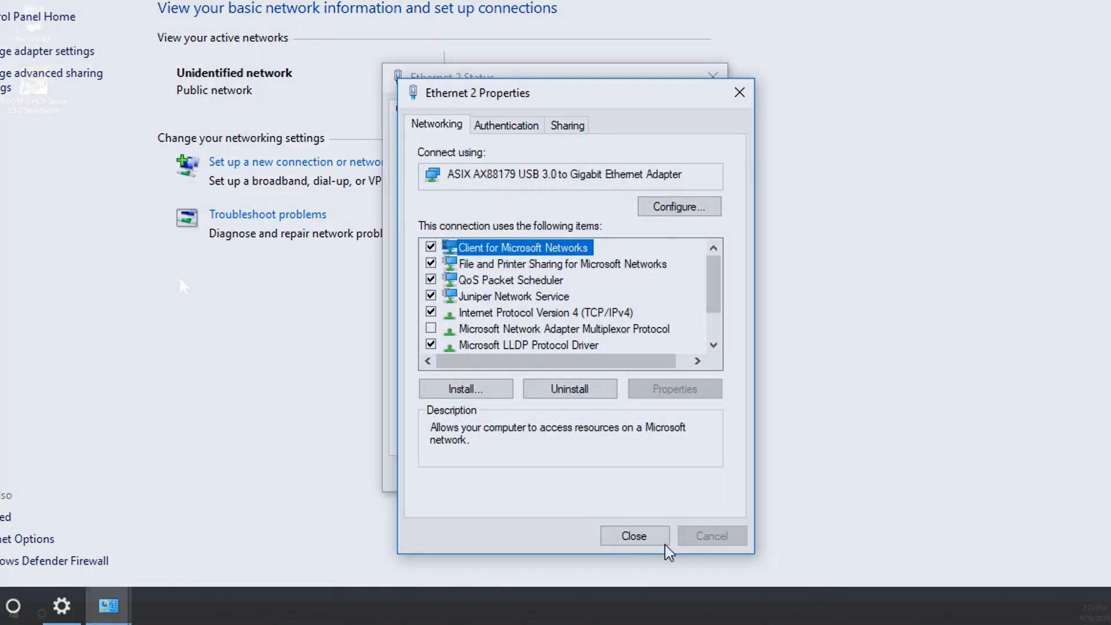
# Close the Ethernet 2 Properties dialog, returning to the desktop
pyautogui.click(633, 535)
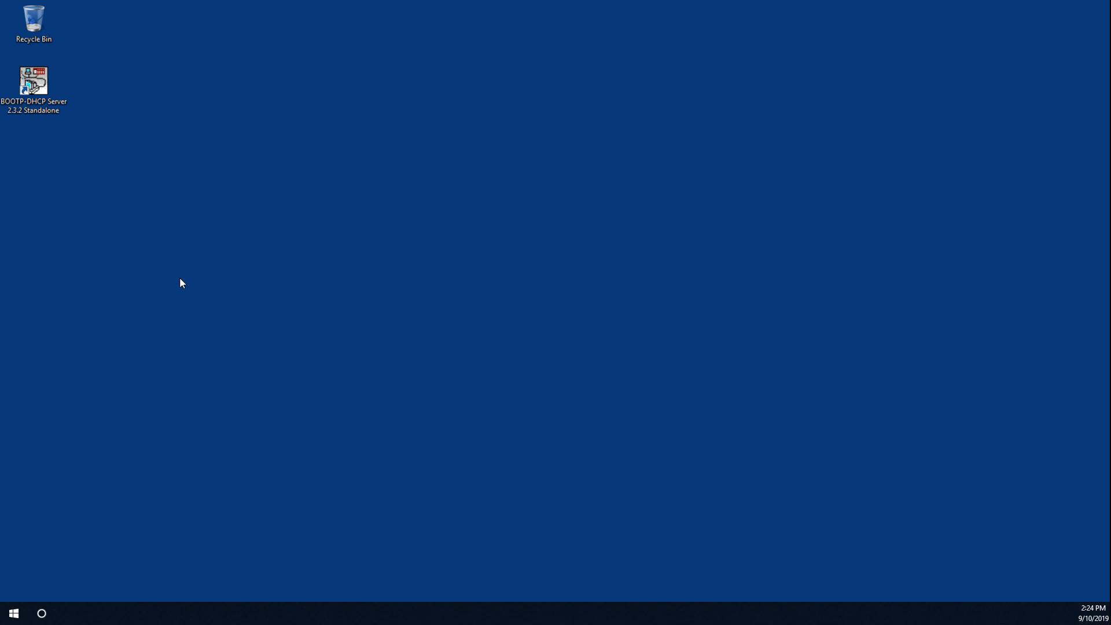
pyautogui.moveTo(42, 96)
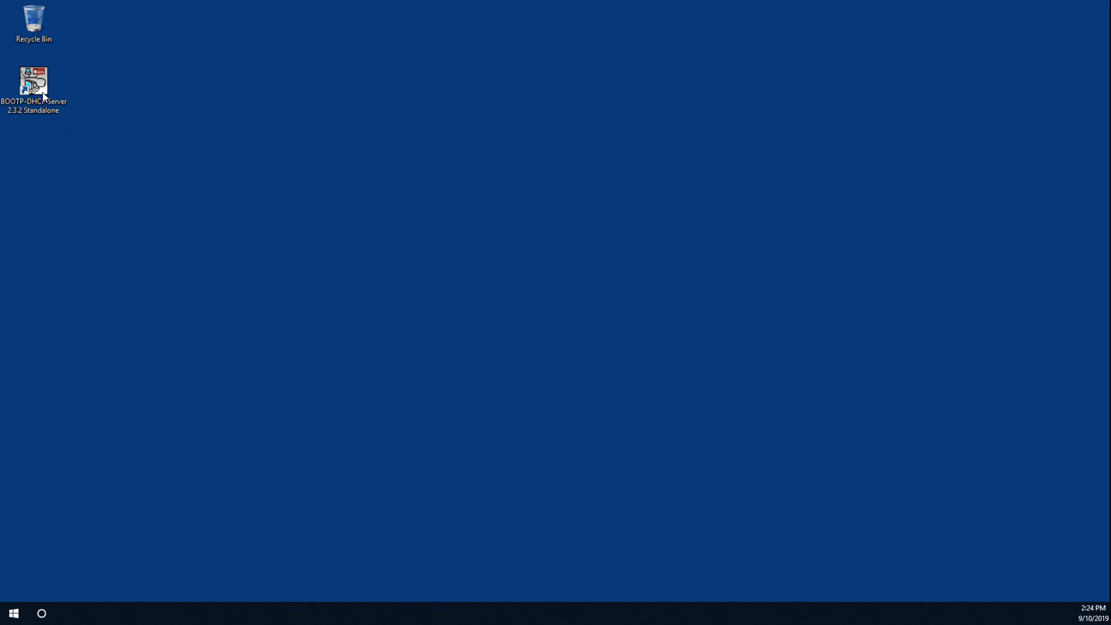
# Launch BOOTP/DHCP Server and enter IP 192.168.0.200 in the New Entry for MAC A8:74:1D:85:65:28
pyautogui.doubleClick(34, 81)
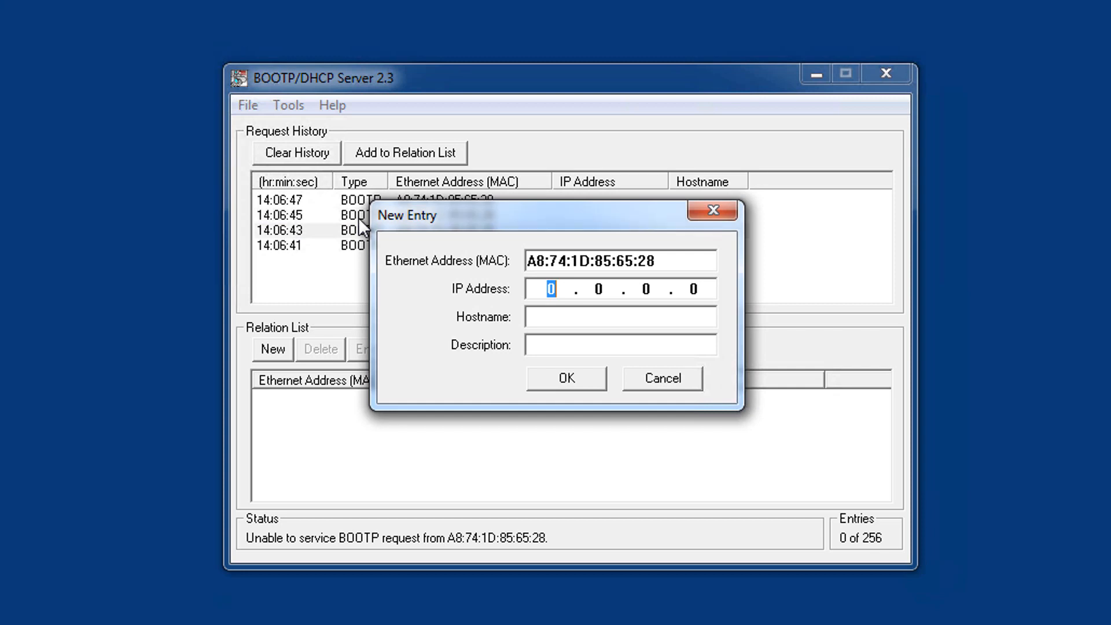
pyautogui.write('1')
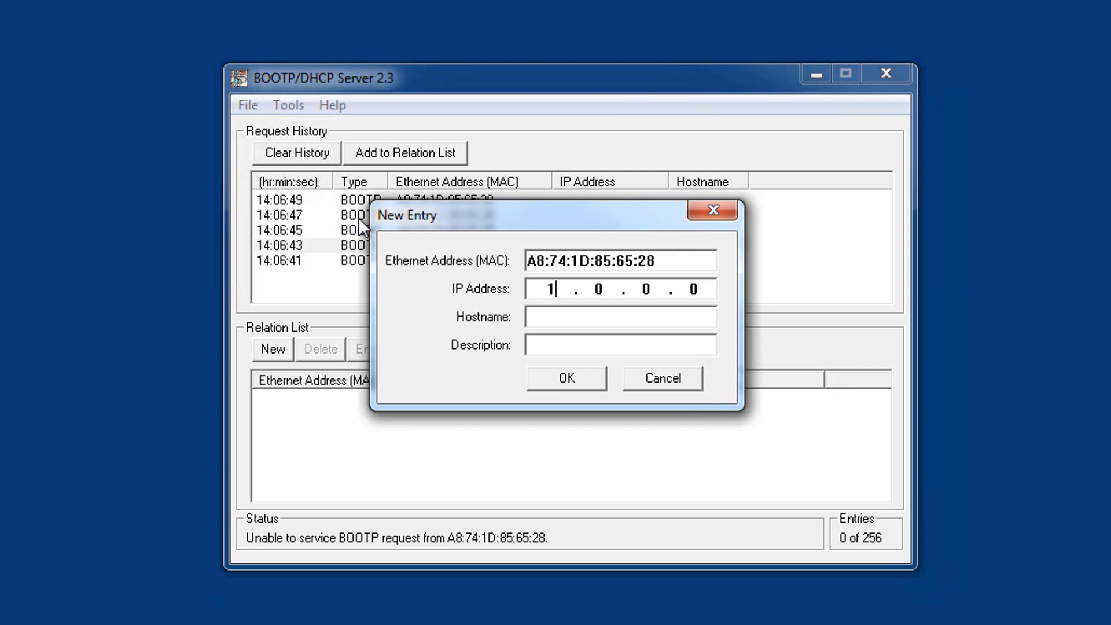
pyautogui.write('92')
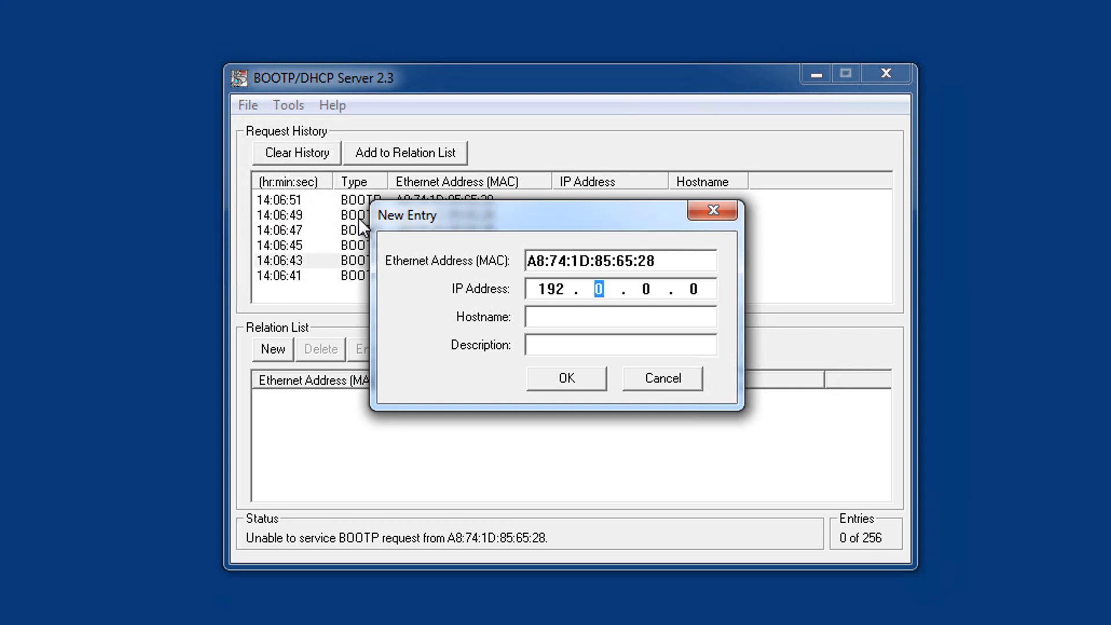
pyautogui.write('168')
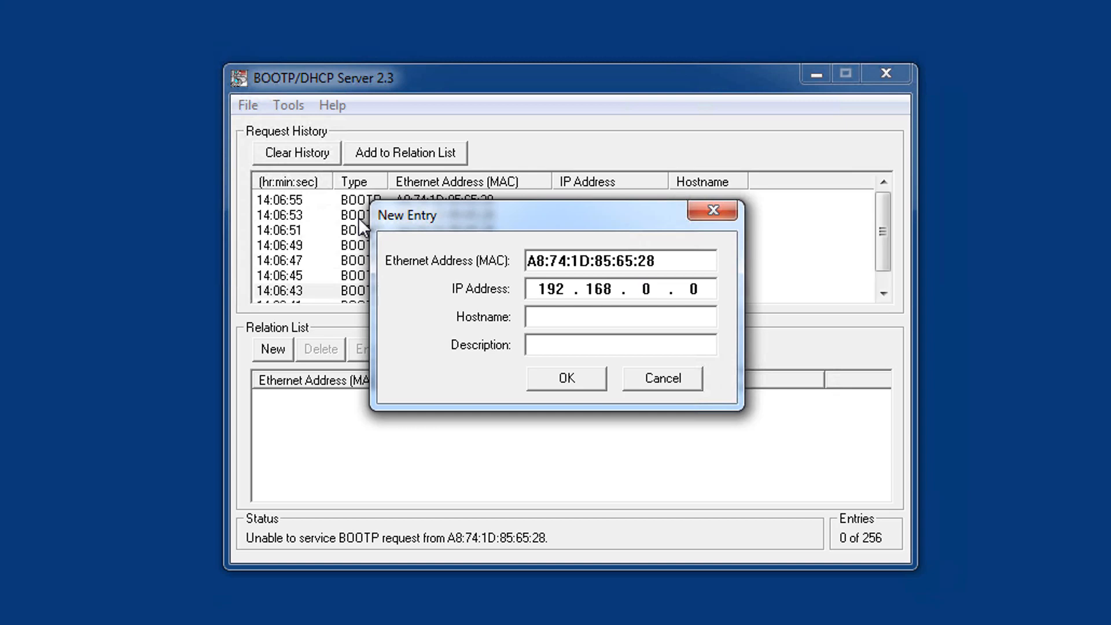
pyautogui.write('200')
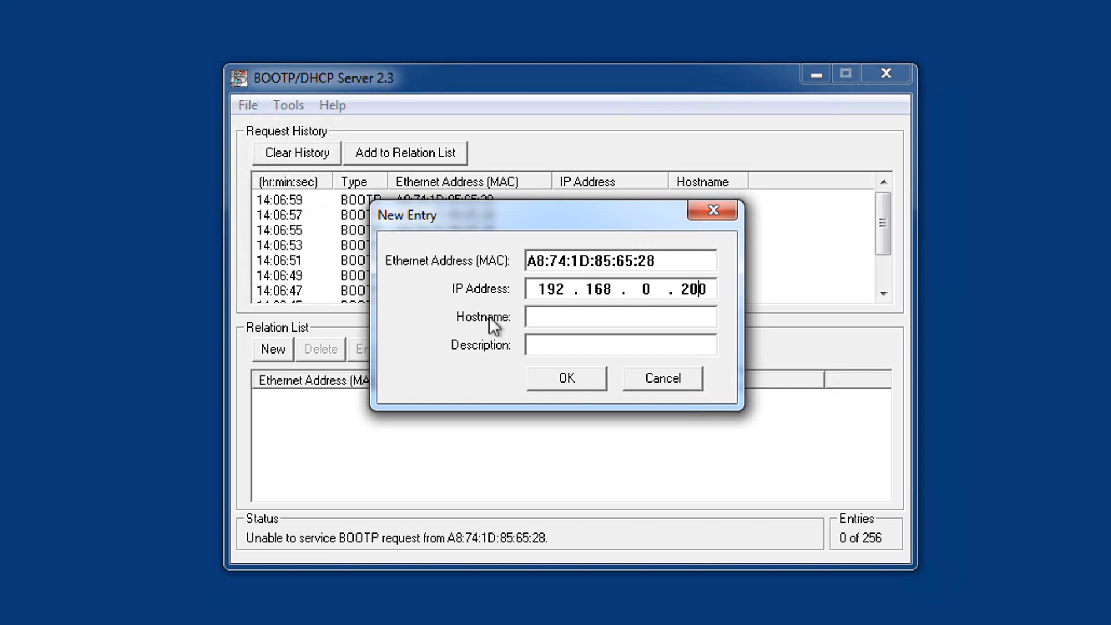
# Confirm the new entry so MAC A8:74:1D:85:65:28 maps to 192.168.0.200 in the Relation List
pyautogui.click(564, 377)
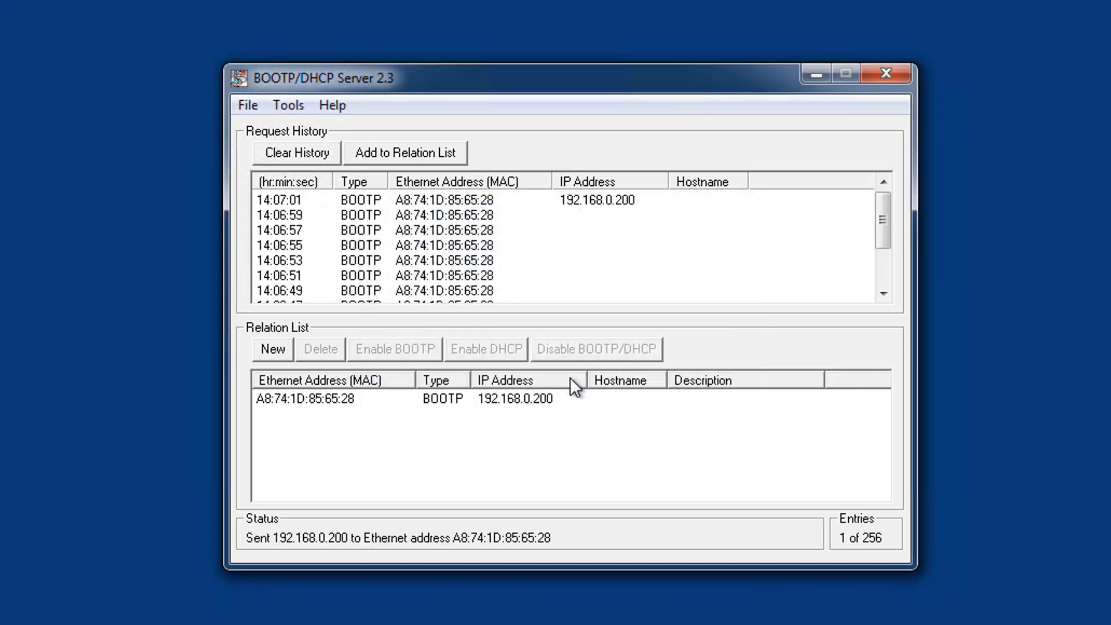
pyautogui.moveTo(352, 411)
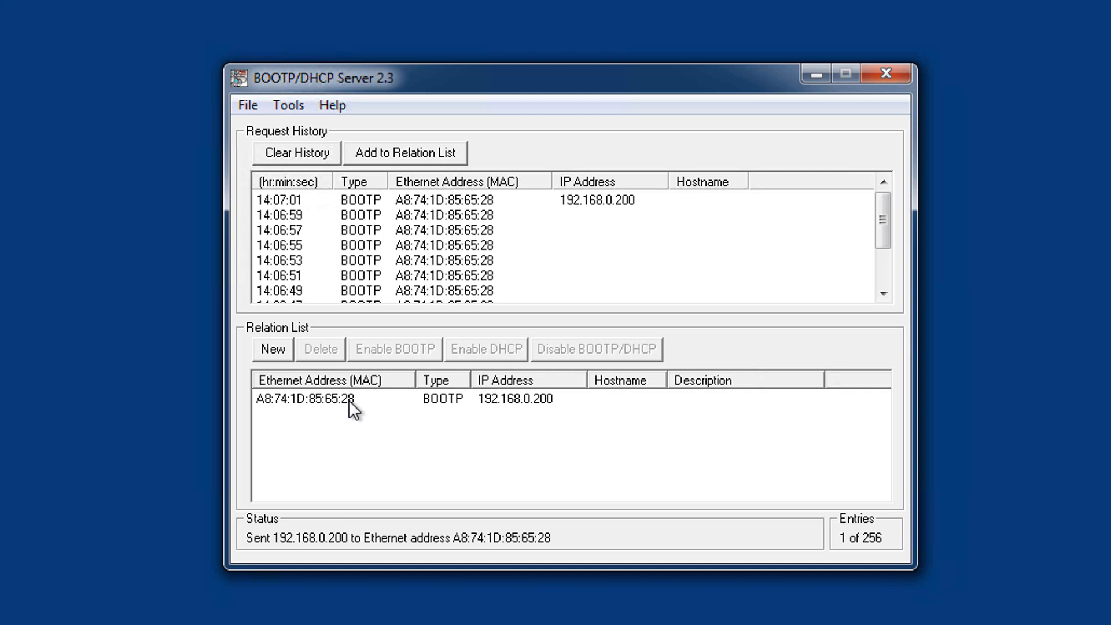
# Select the 192.168.0.200 UPS entry and disable BOOTP for it
pyautogui.click(333, 398)
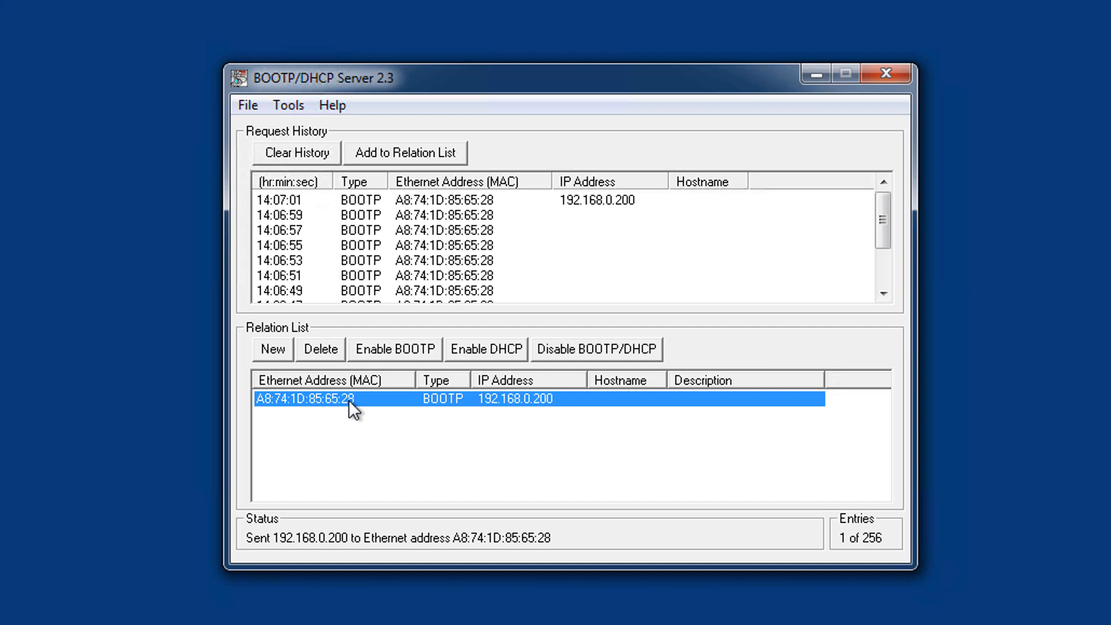
pyautogui.click(596, 349)
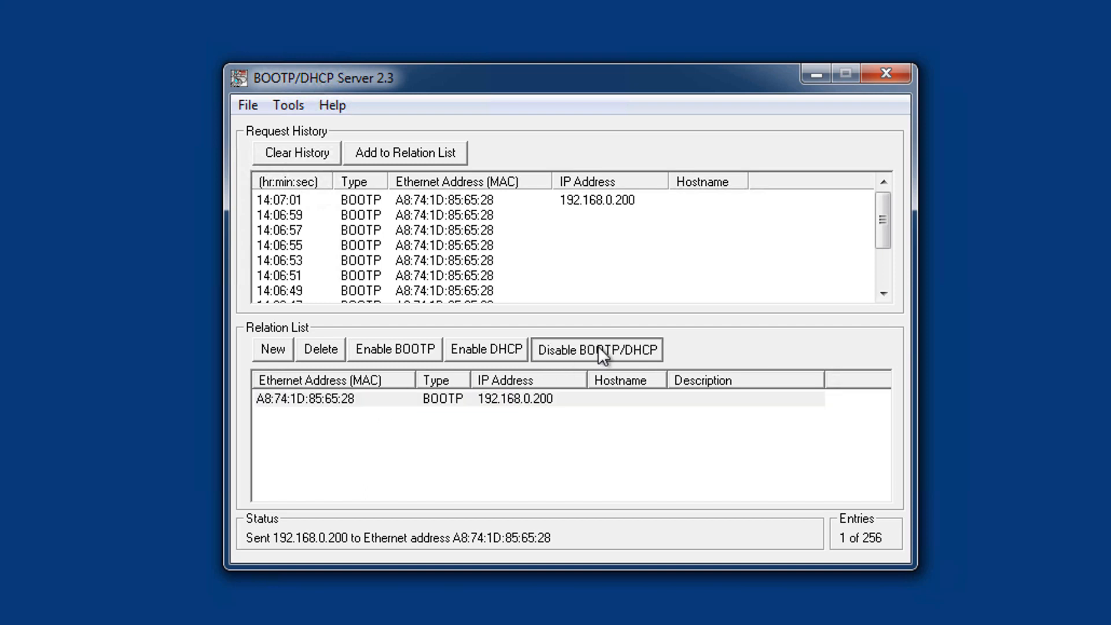
pyautogui.click(596, 348)
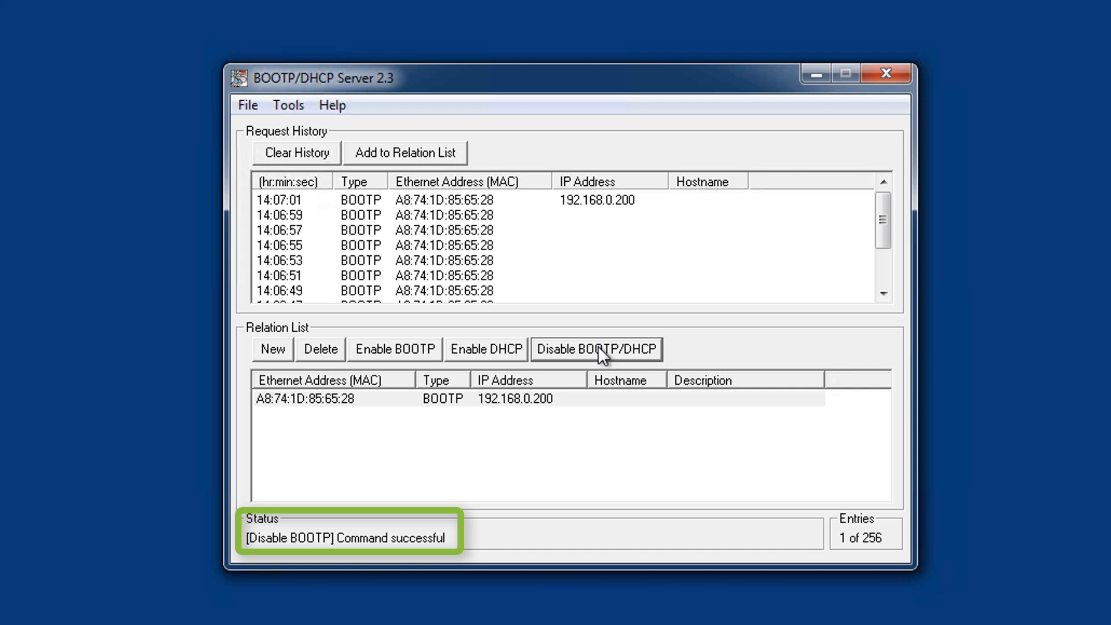